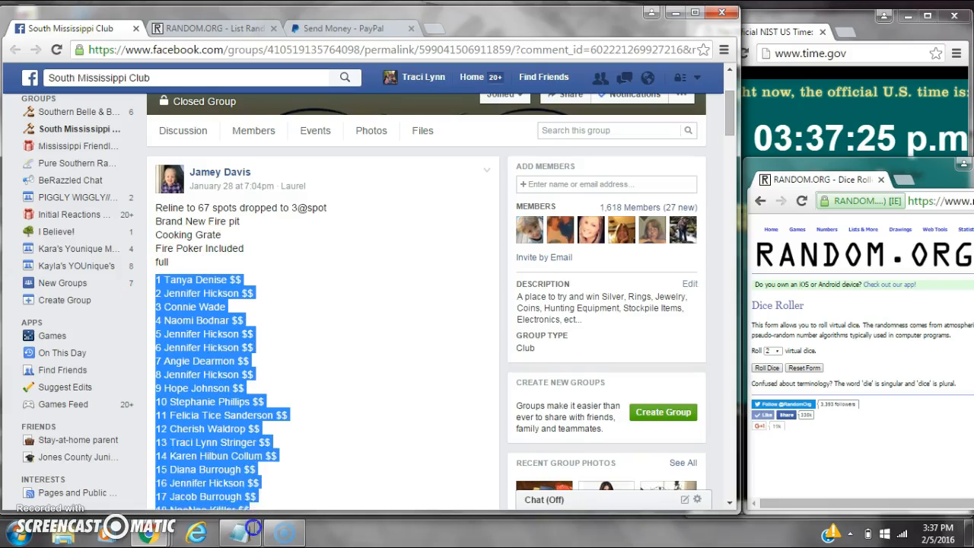
Step: Paste the copied numbered spot list into the List Randomizer entry box
scroll("down", 3)
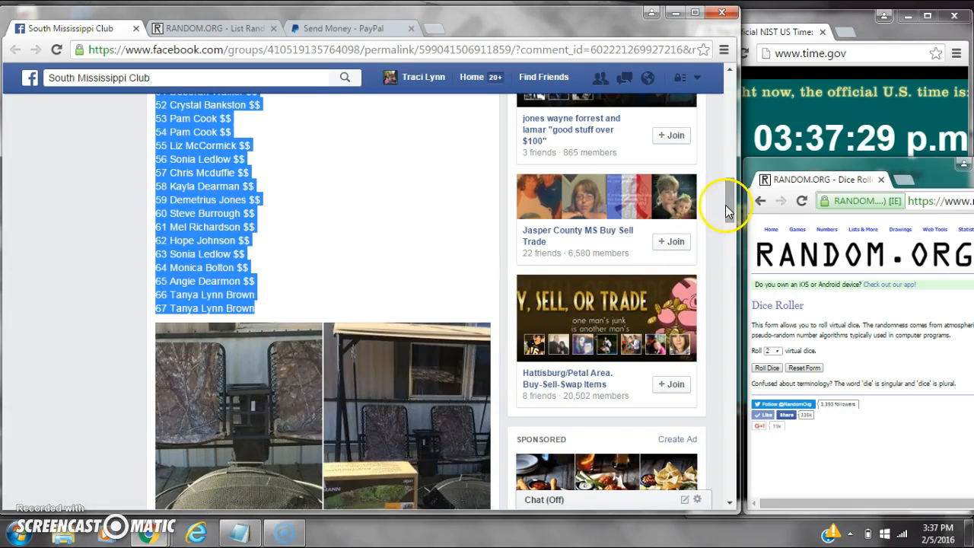
scroll("down", 3)
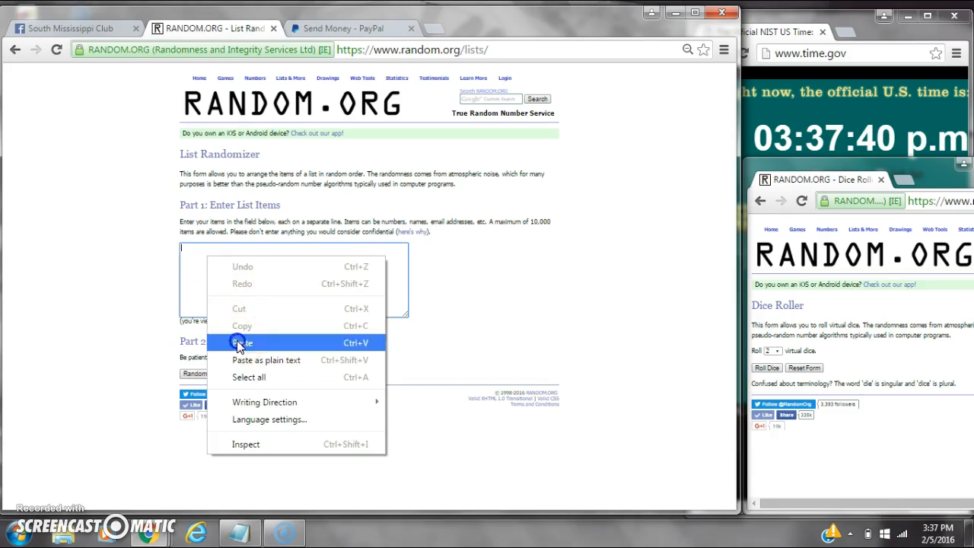
left_click(242, 342)
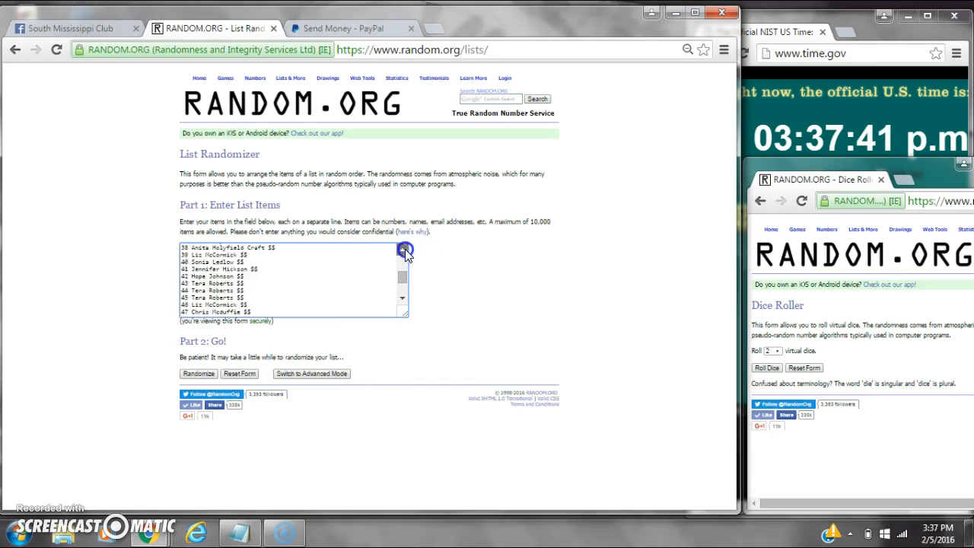
left_click(405, 250)
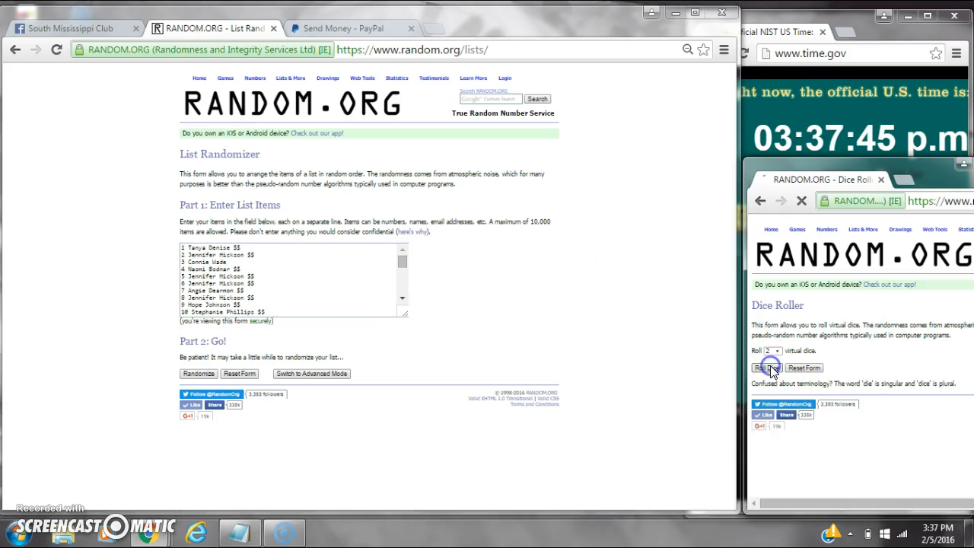
Step: Roll the two virtual dice twice in the Dice Roller and check the current date and time
left_click(769, 366)
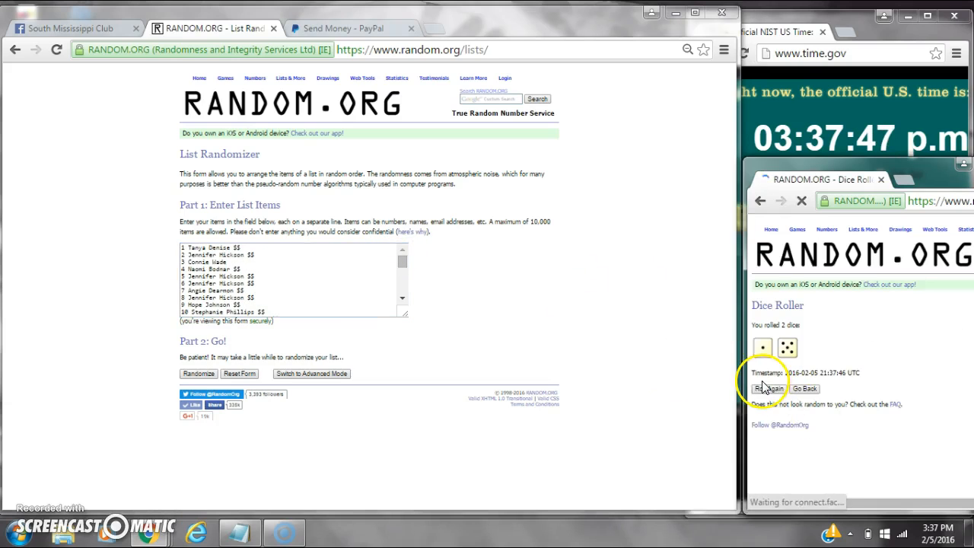
left_click(769, 388)
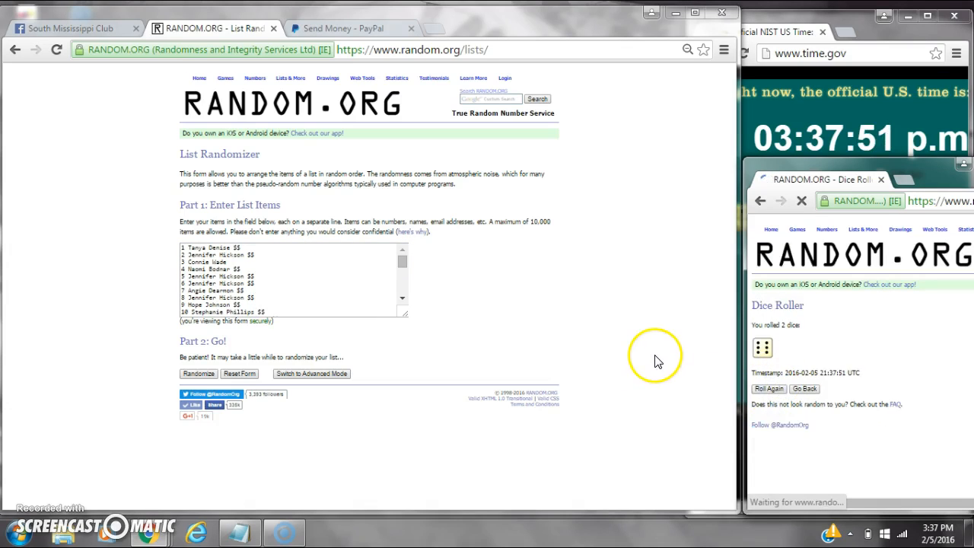
left_click(937, 530)
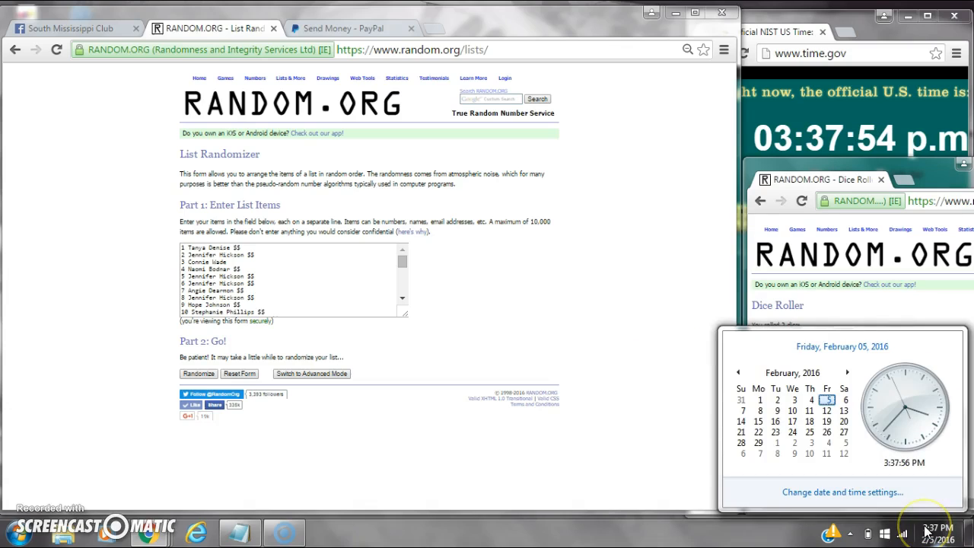
Step: Dismiss the clock popup and randomize the pasted name list three times
left_click(198, 374)
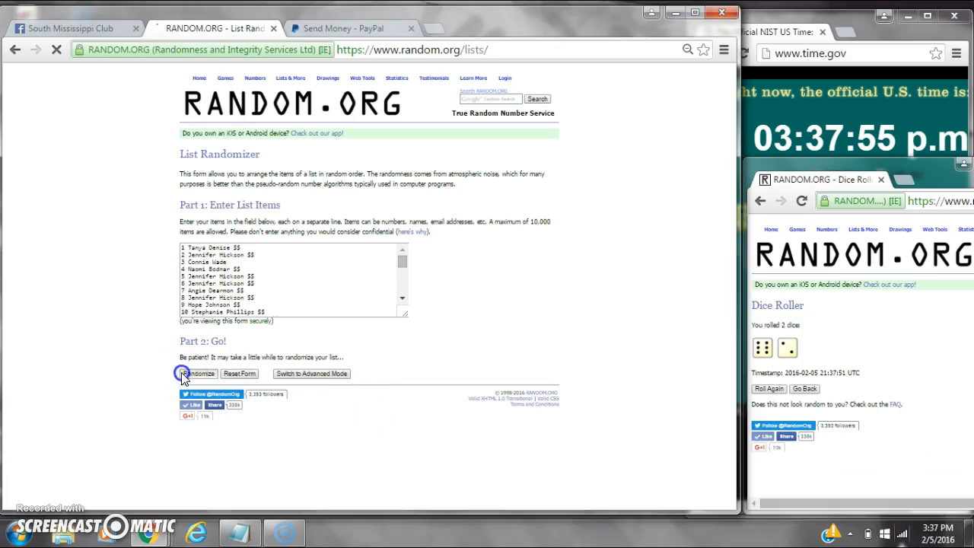
left_click(196, 373)
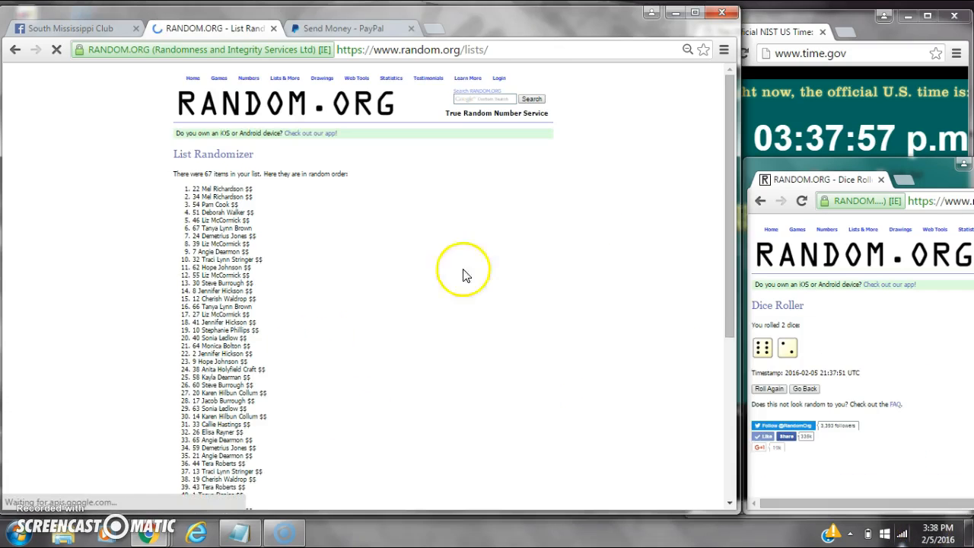
scroll("down", 3)
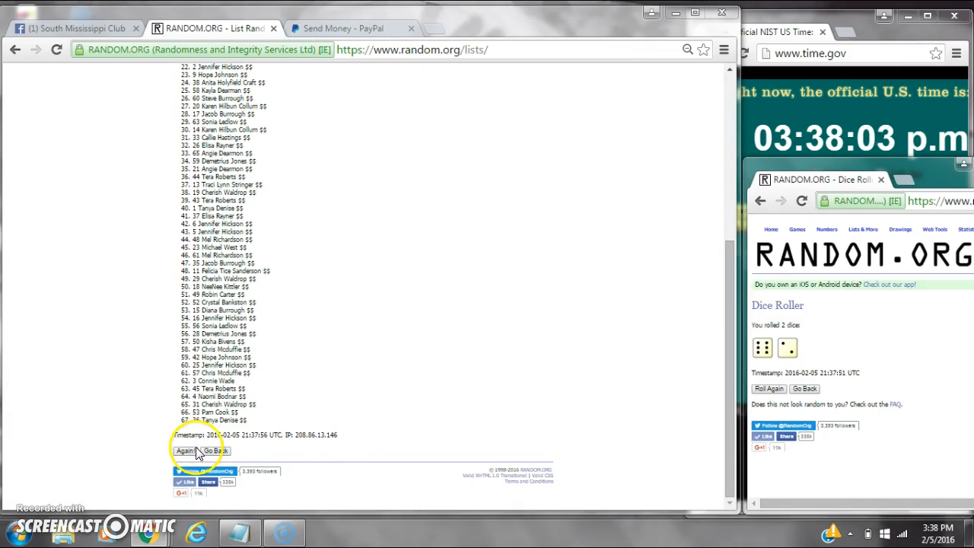
left_click(184, 451)
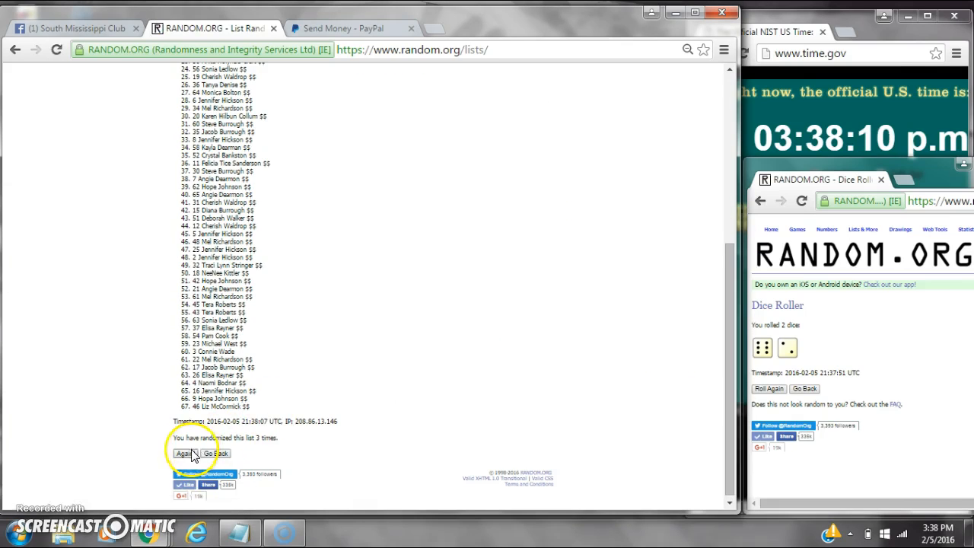
left_click(182, 454)
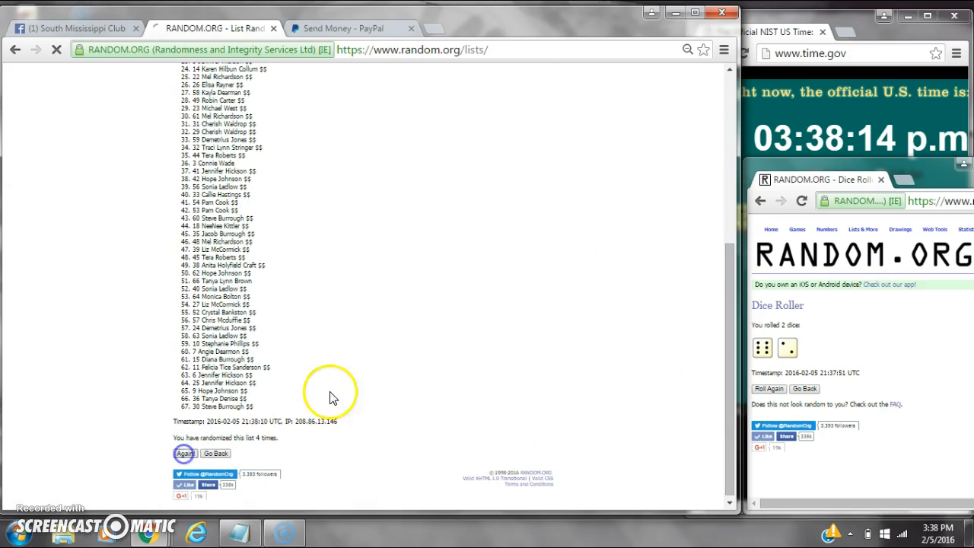
Step: Randomize the list again to reach the sixth and seventh shuffles
left_click(185, 454)
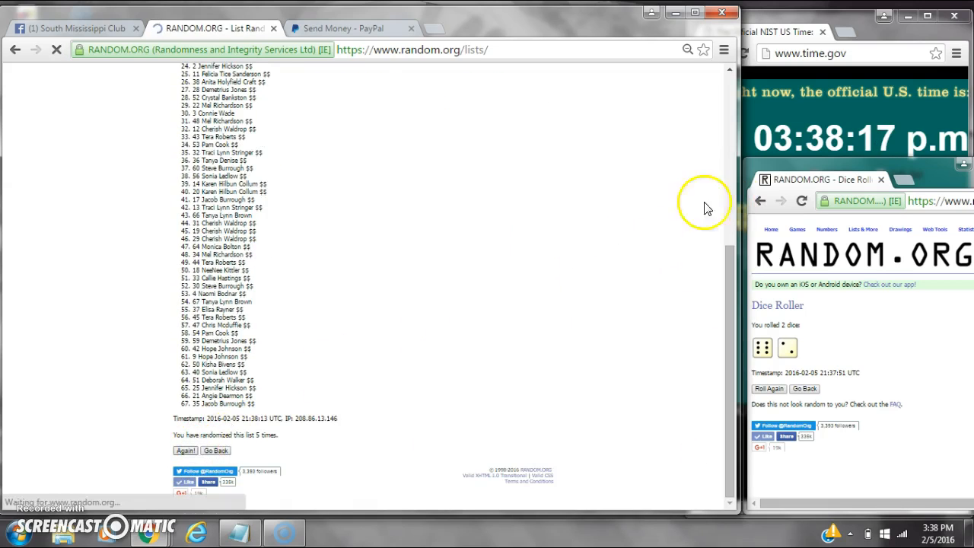
left_click(186, 450)
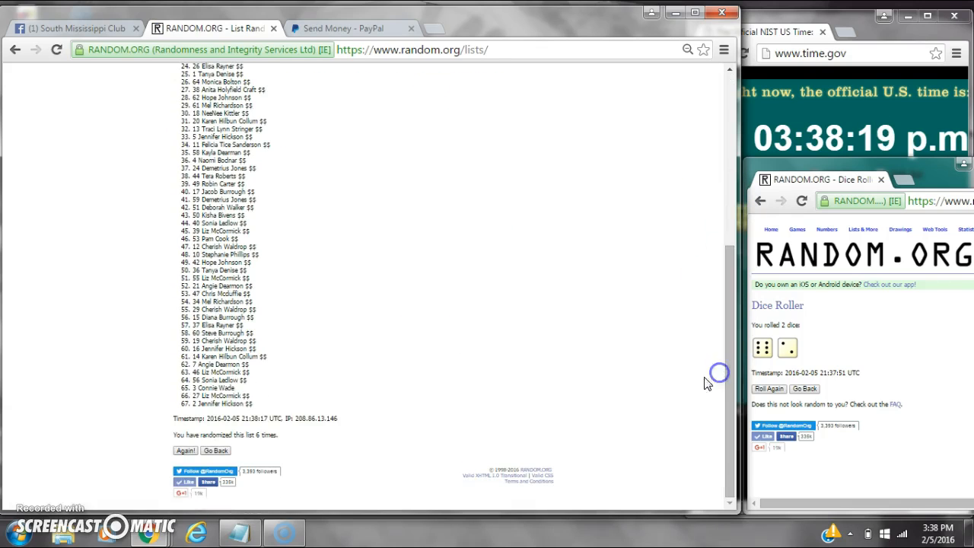
left_click(185, 451)
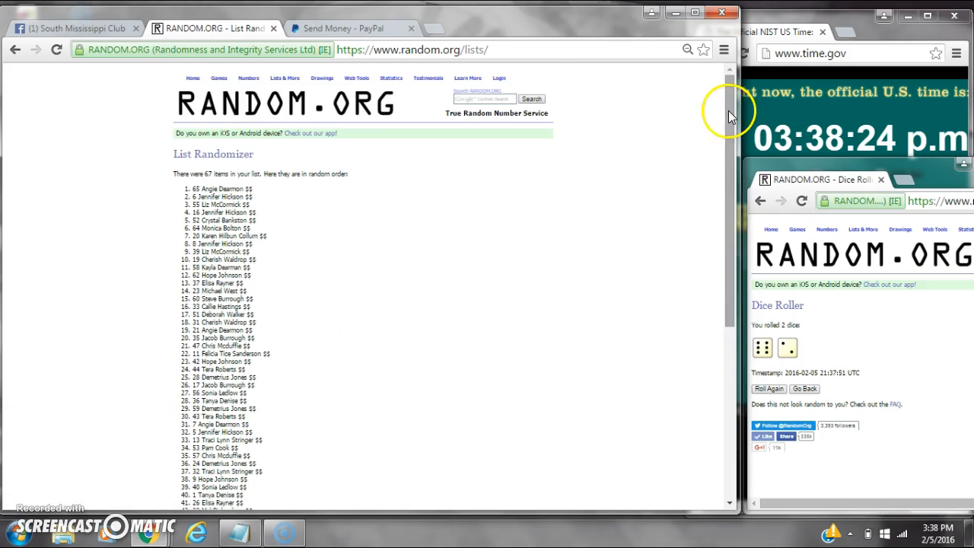
scroll("down", 3)
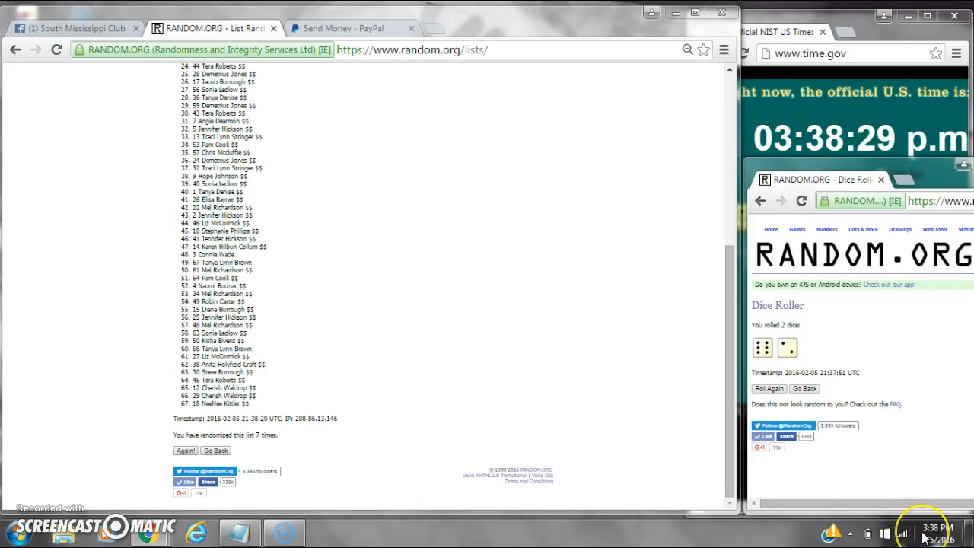
Step: Check the clock, randomize the list an eighth time, glance at Facebook and return to the result
left_click(947, 530)
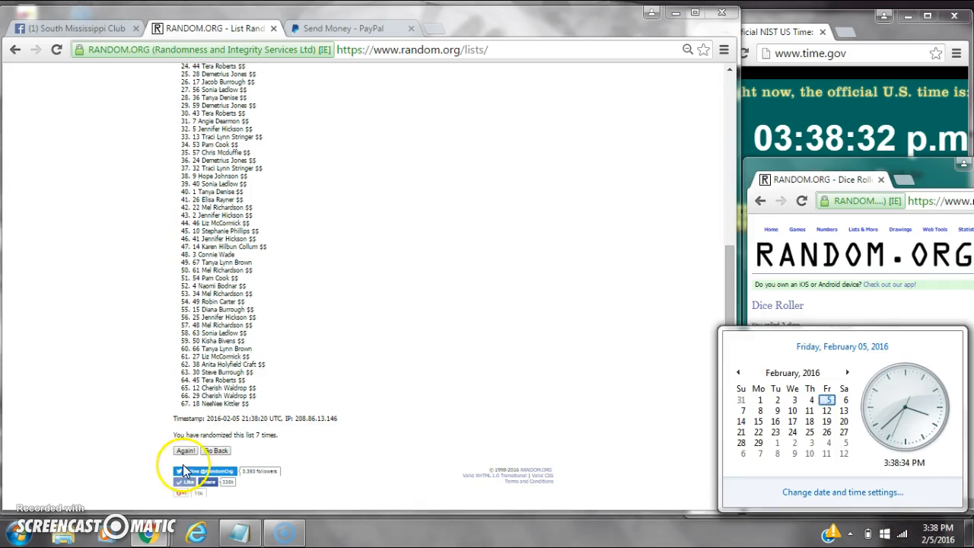
left_click(185, 451)
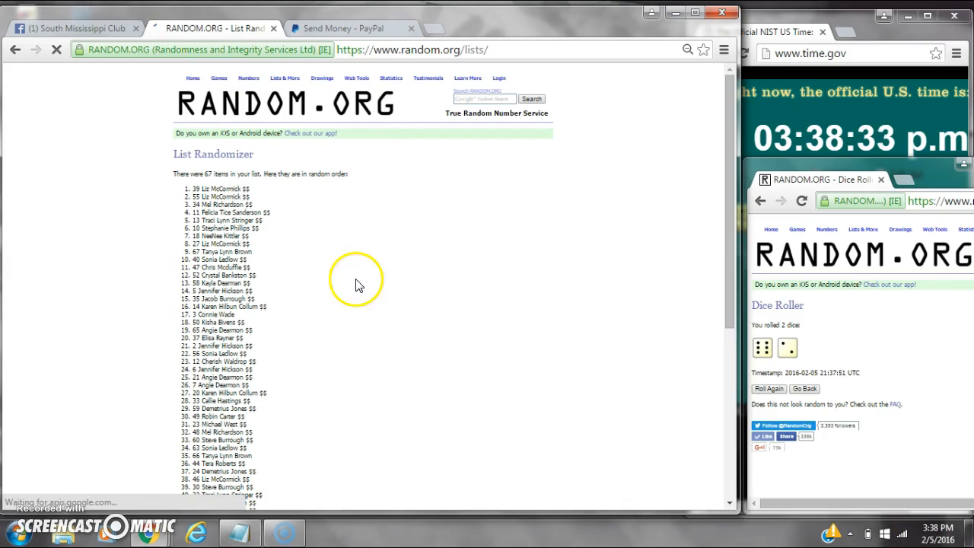
double_click(213, 188)
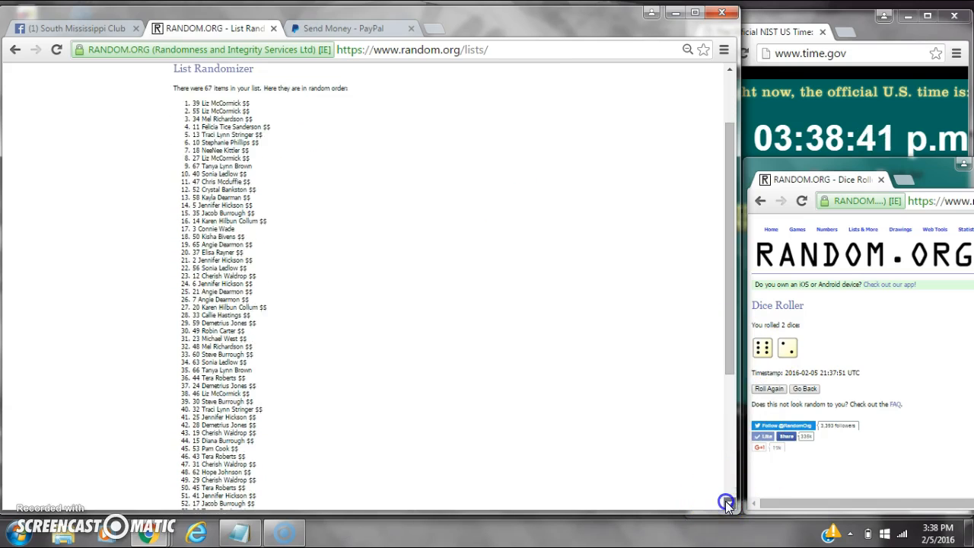
scroll("down", 3)
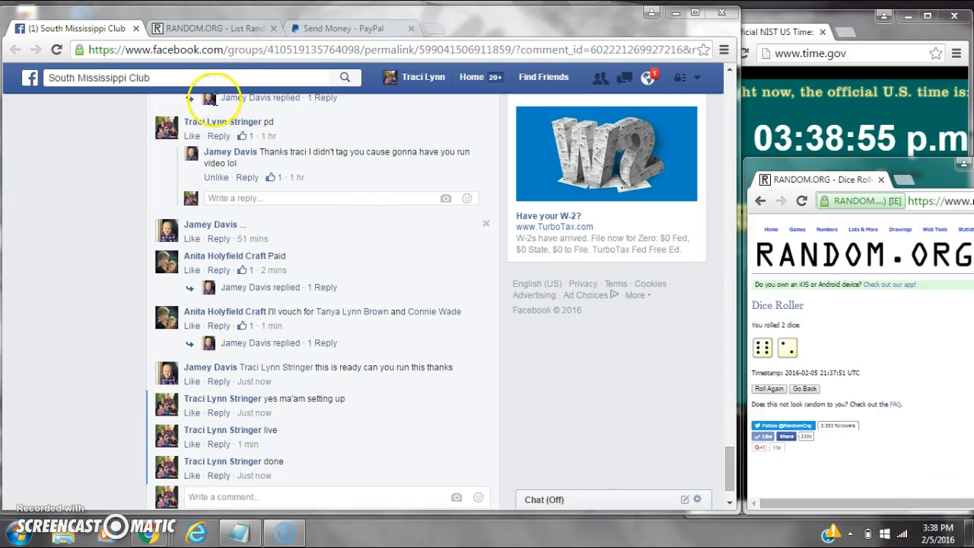
left_click(214, 28)
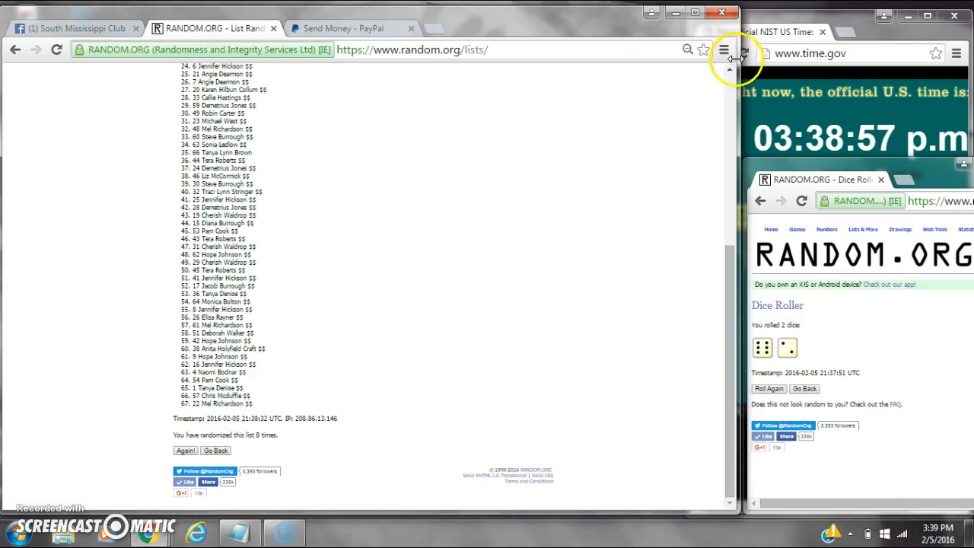